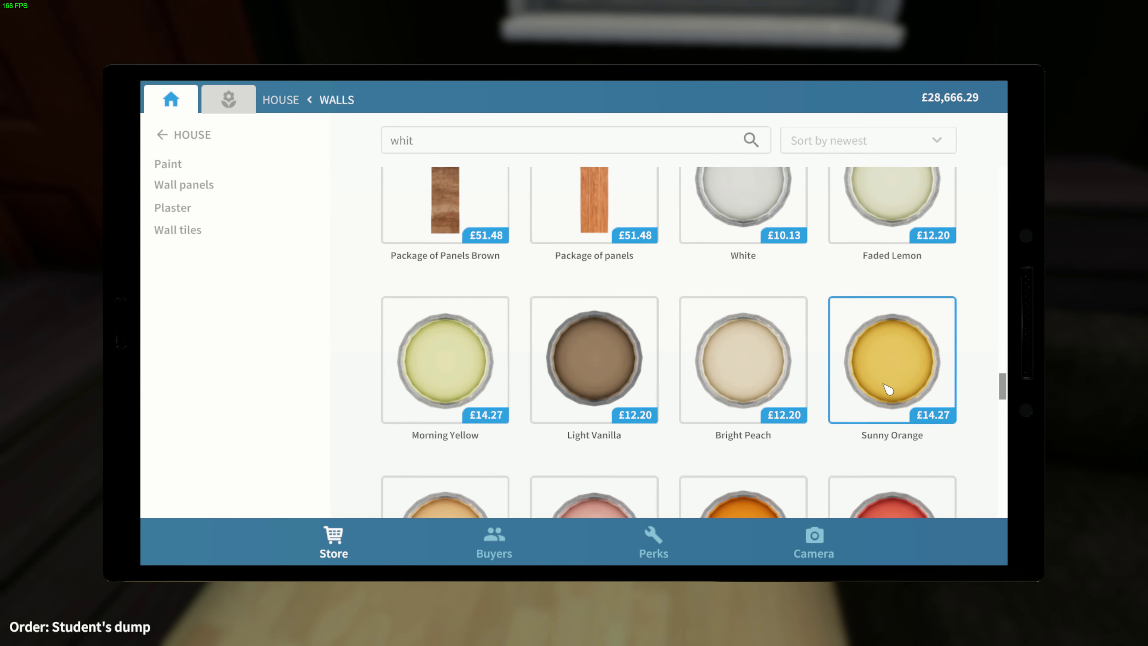
scroll(down, 3)
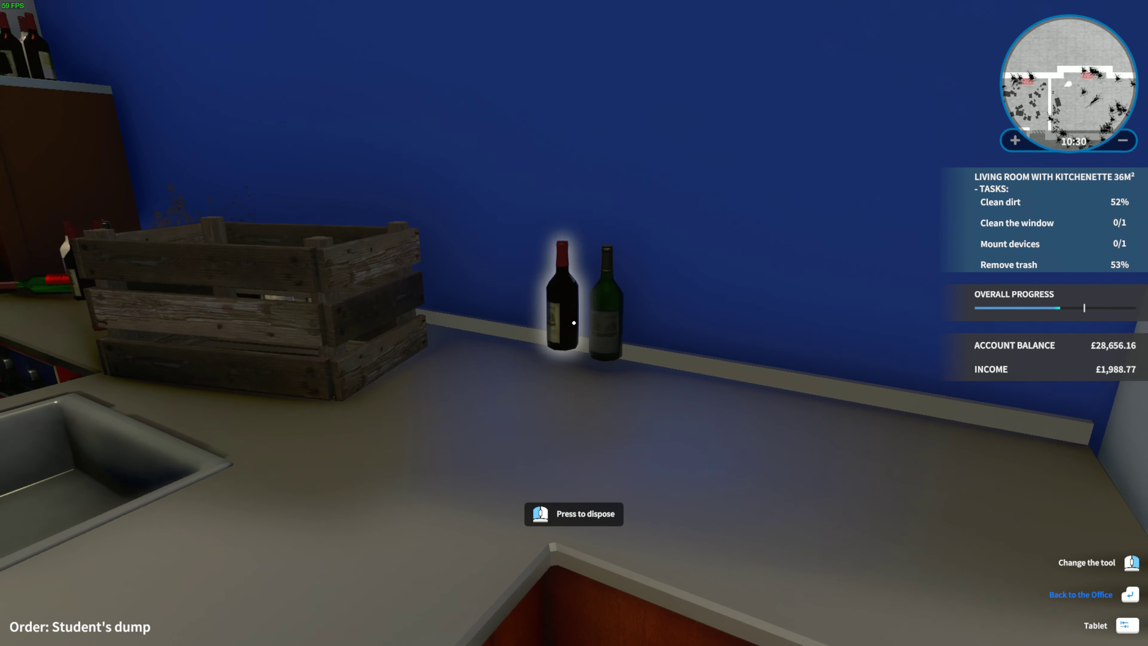
mouse_move(574, 322)
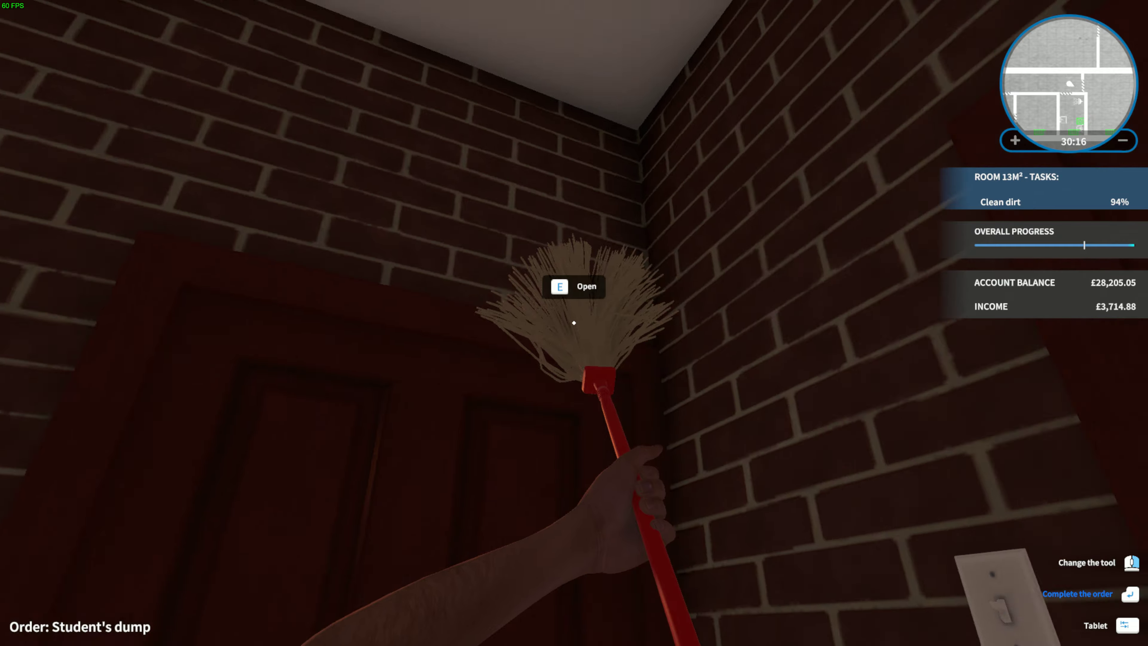
mouse_move(573, 323)
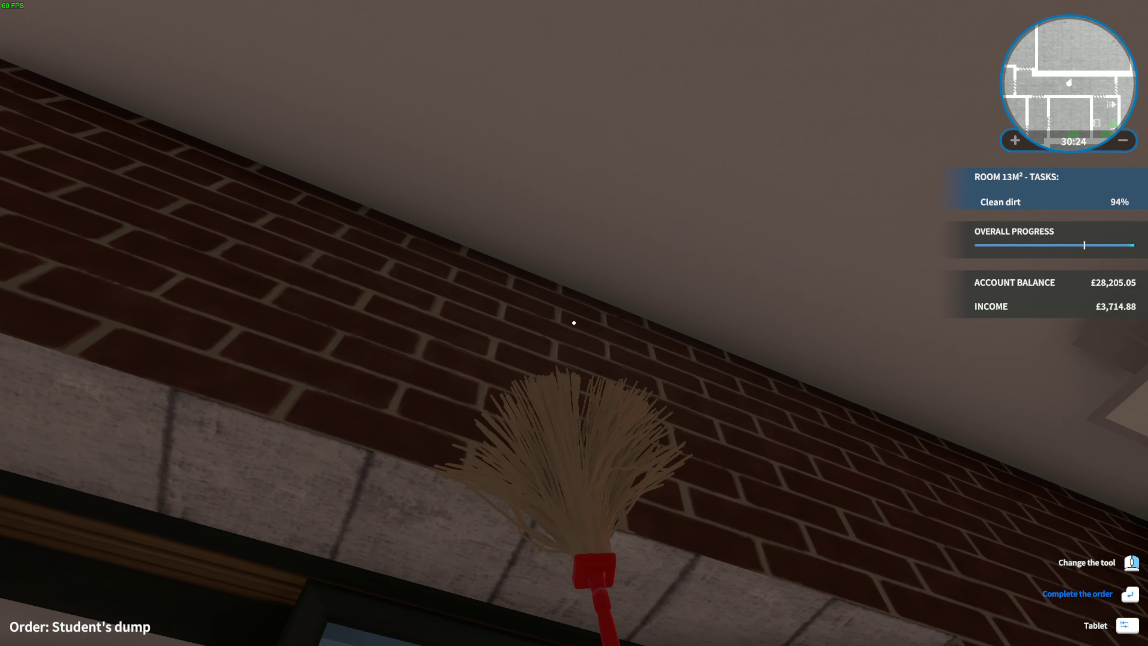
mouse_move(574, 322)
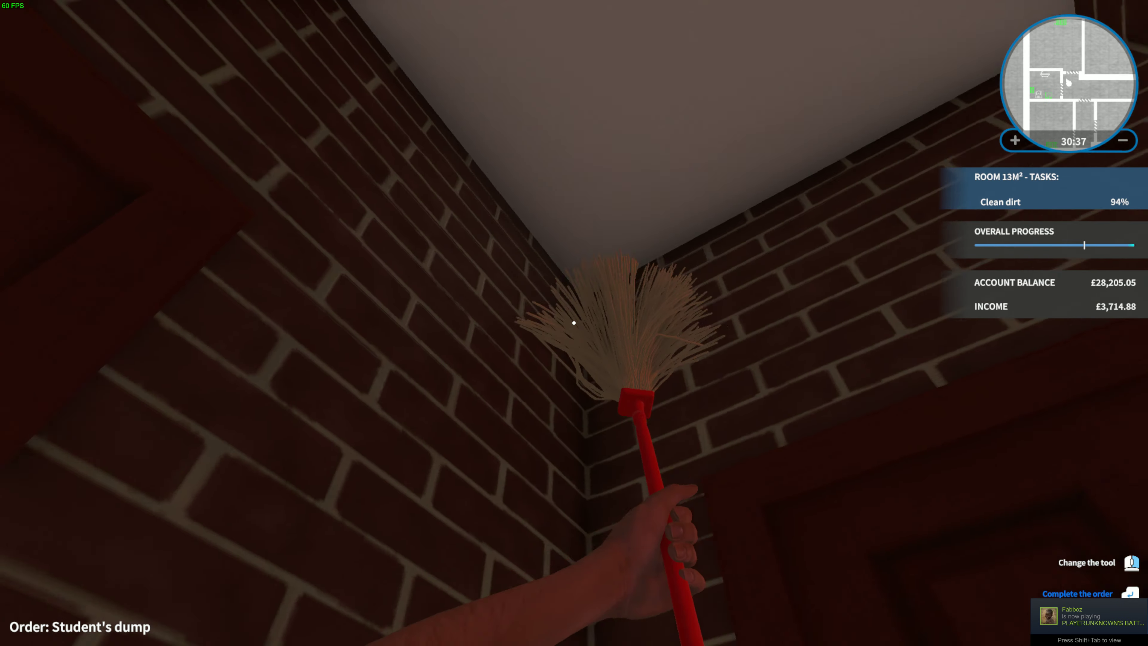
mouse_move(575, 323)
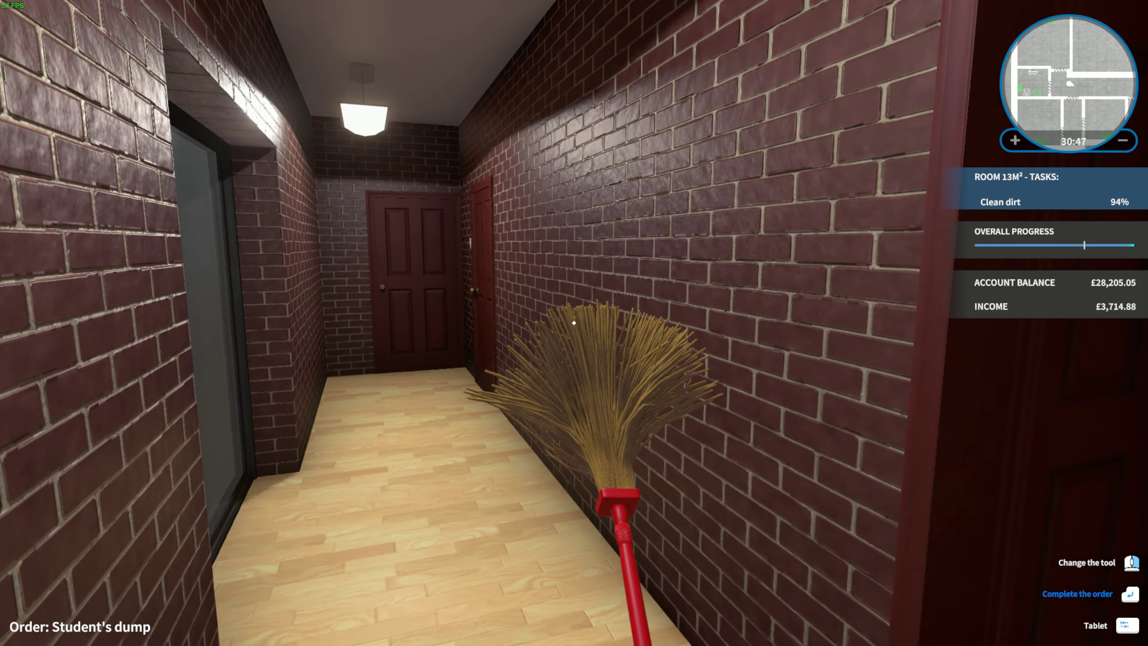